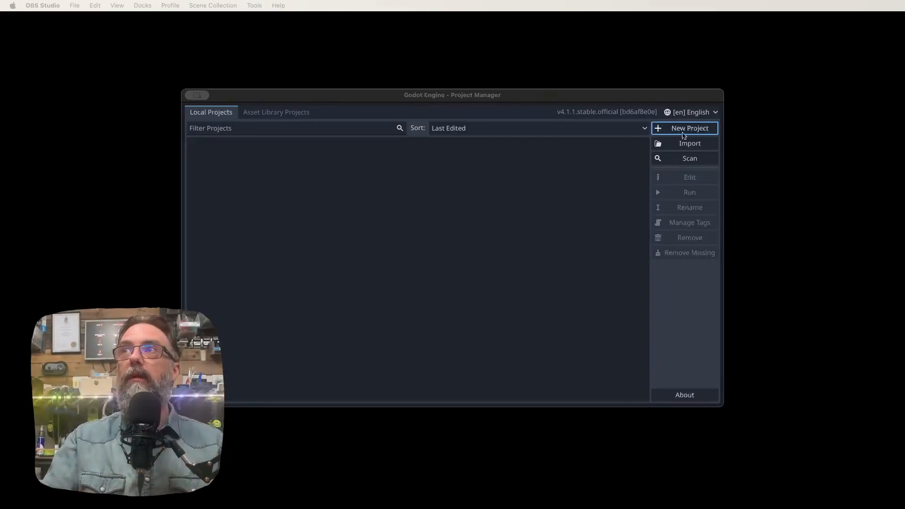
# - Create the project 'Wolfenstien Tutorial' in a new folder and open it in the editor
pyautogui.click(685, 128)
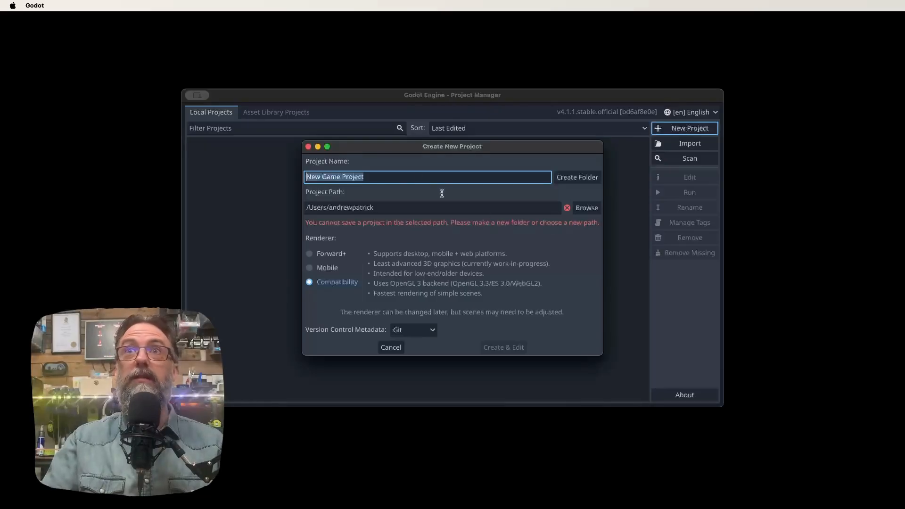
pyautogui.write('Wolfenstien Tutor')
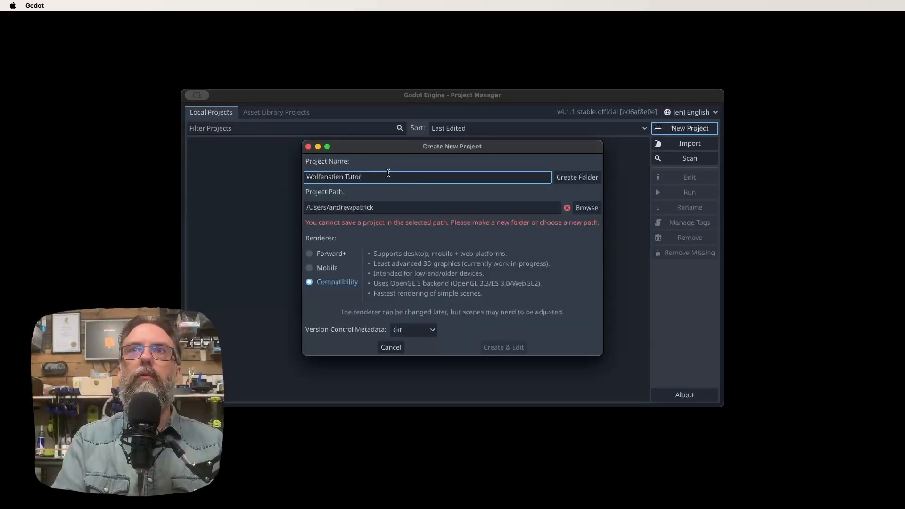
pyautogui.click(578, 177)
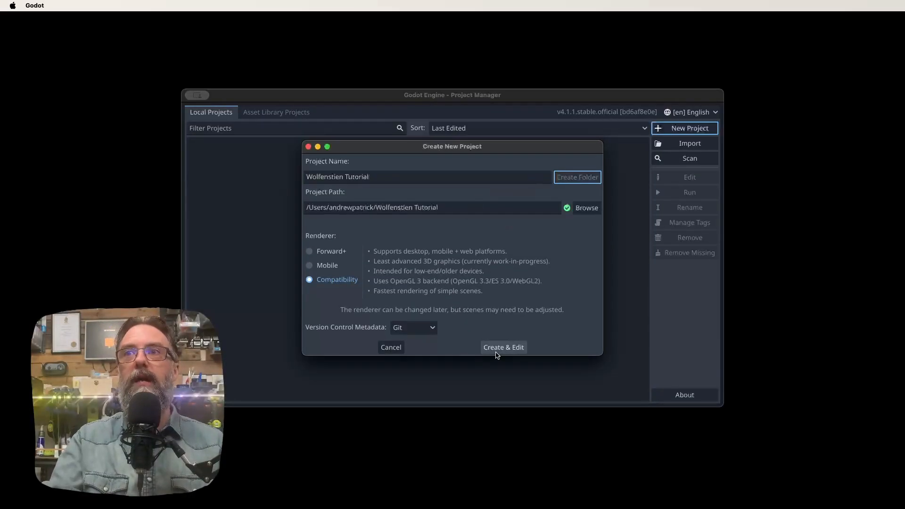
pyautogui.click(504, 347)
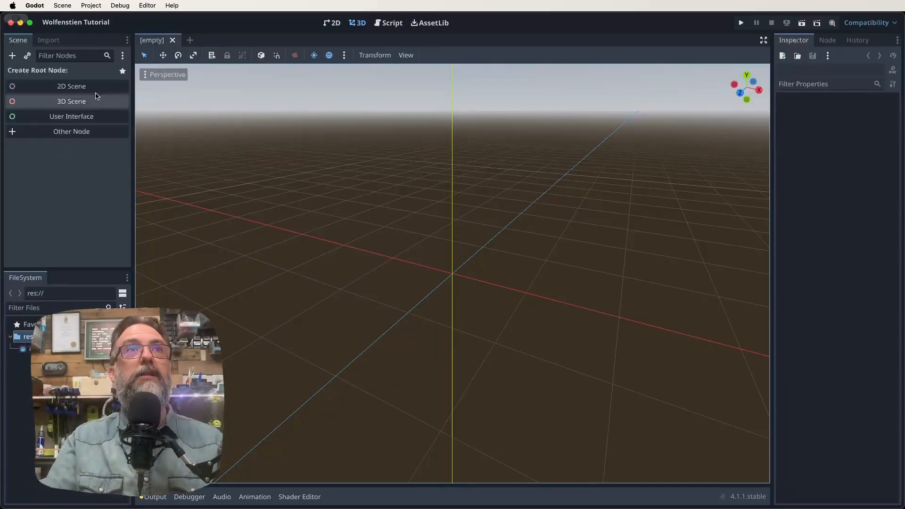
pyautogui.moveTo(85, 136)
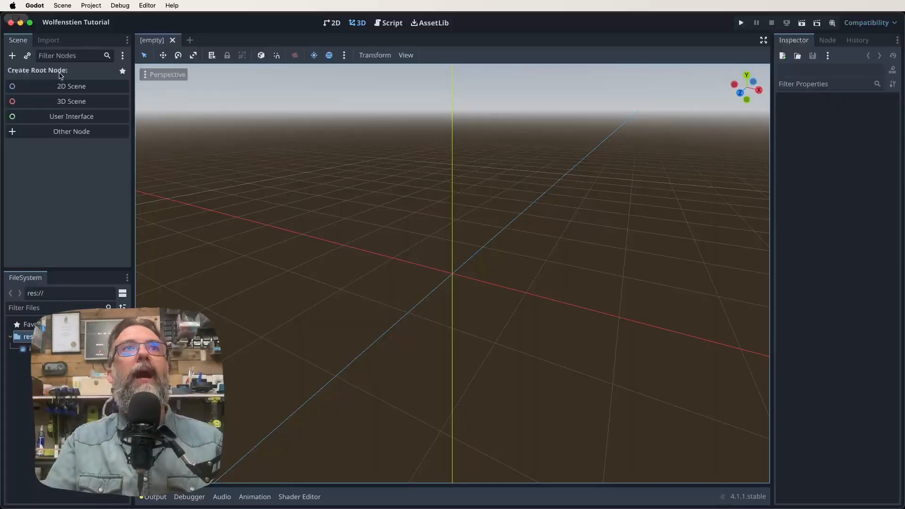
pyautogui.moveTo(75, 158)
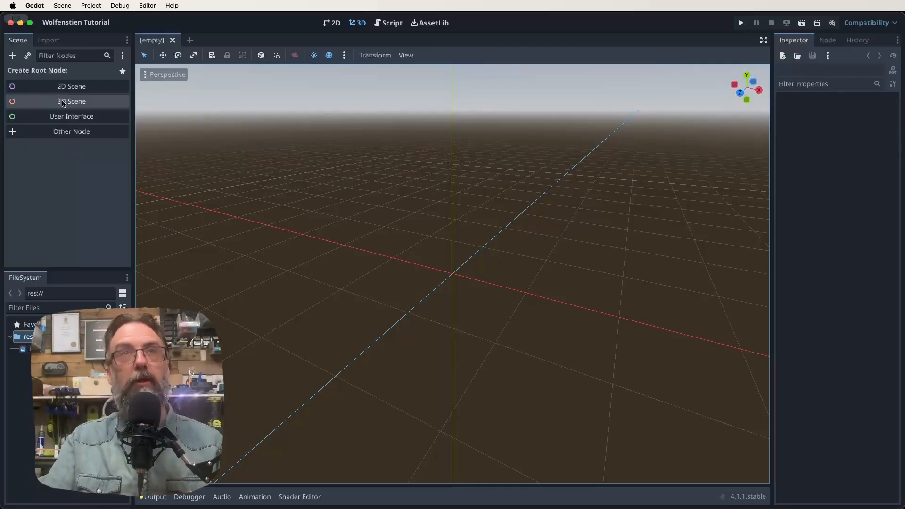
pyautogui.moveTo(291, 254)
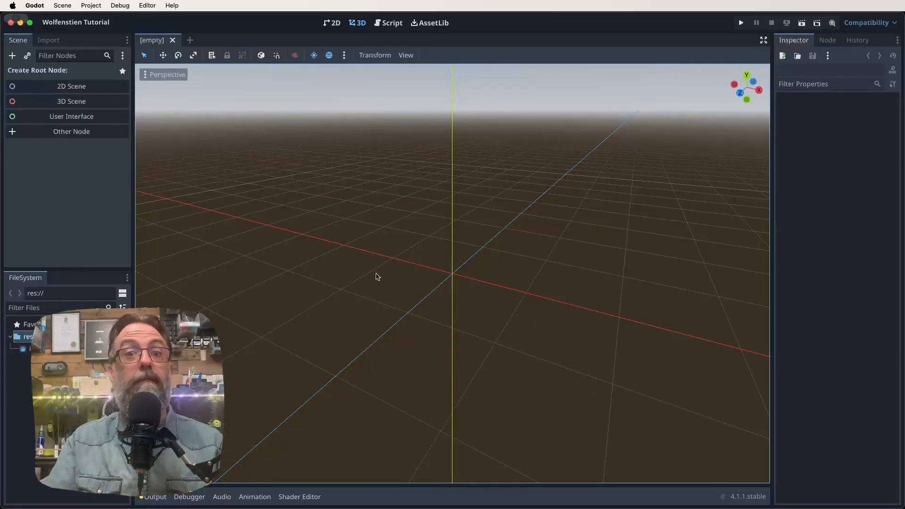
pyautogui.moveTo(465, 238)
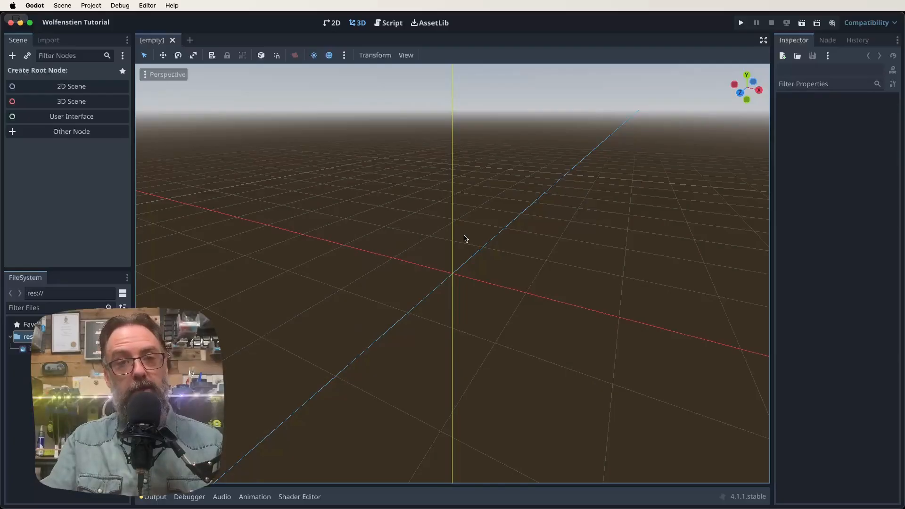
pyautogui.moveTo(431, 235)
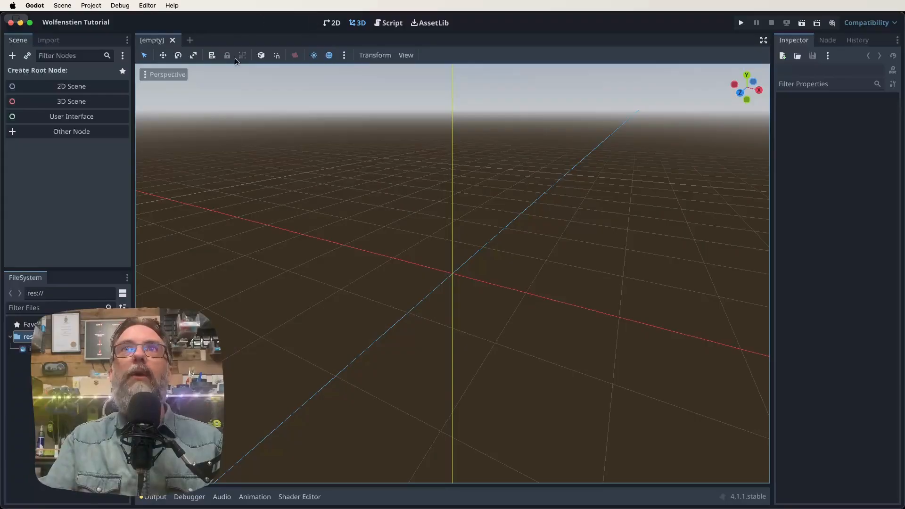
# - Cycle through the 2D, Script and 3D workspaces, ending on the empty Script workspace
pyautogui.click(331, 22)
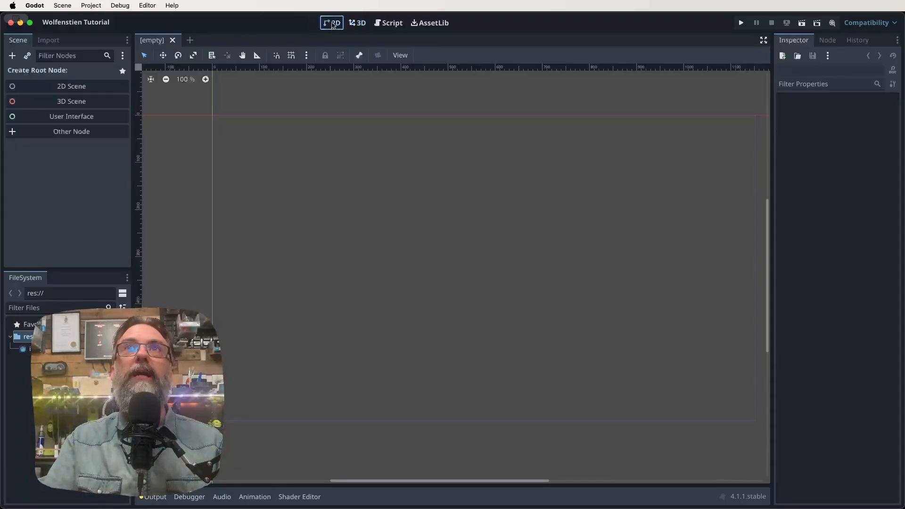
pyautogui.click(388, 22)
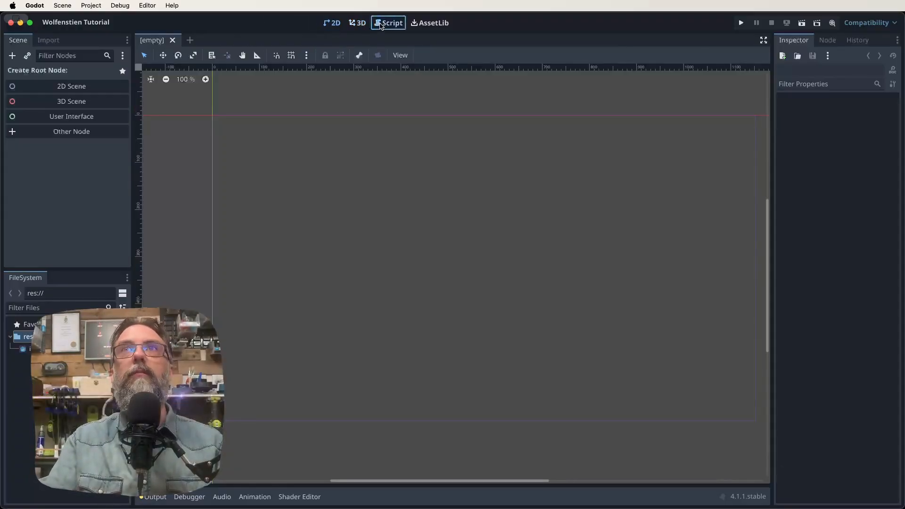
pyautogui.click(389, 23)
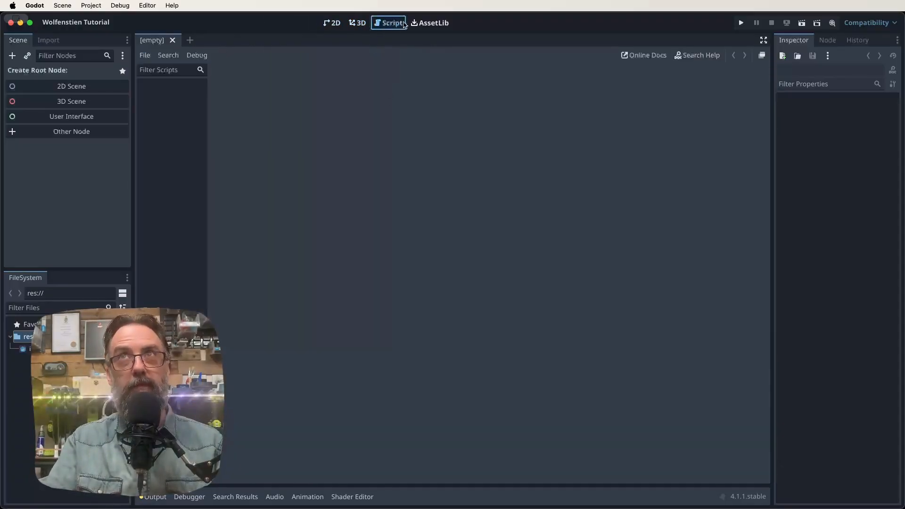
pyautogui.click(357, 23)
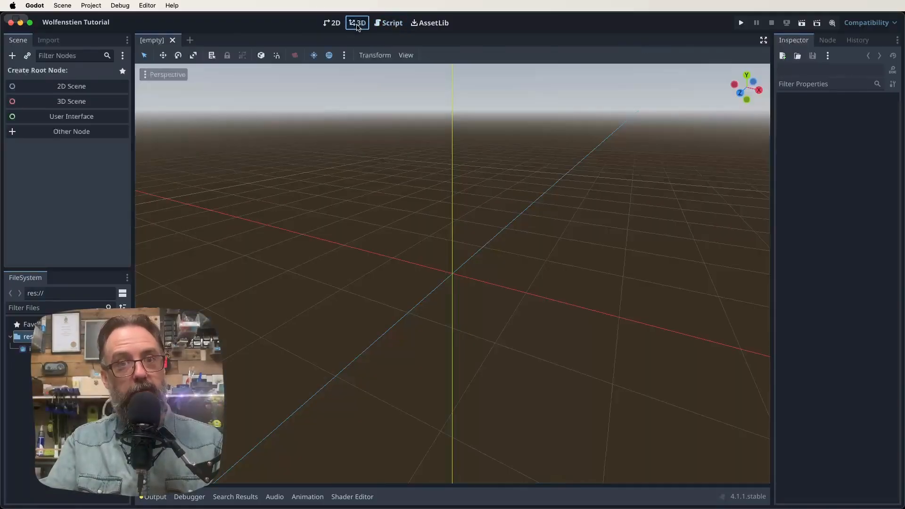
pyautogui.click(391, 23)
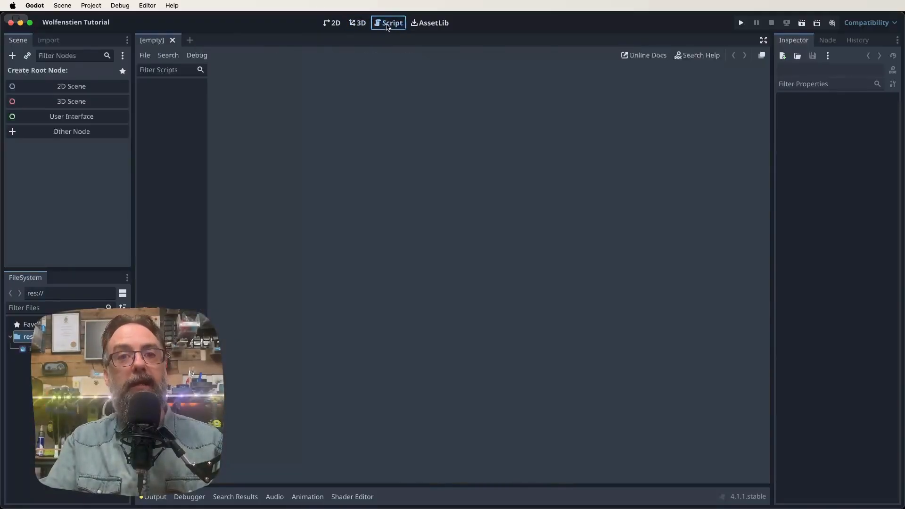
pyautogui.moveTo(471, 253)
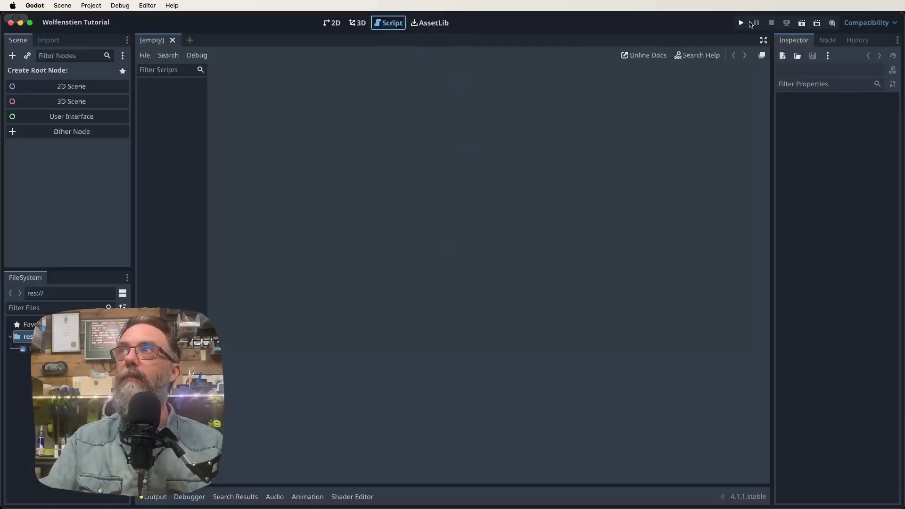
pyautogui.moveTo(801, 23)
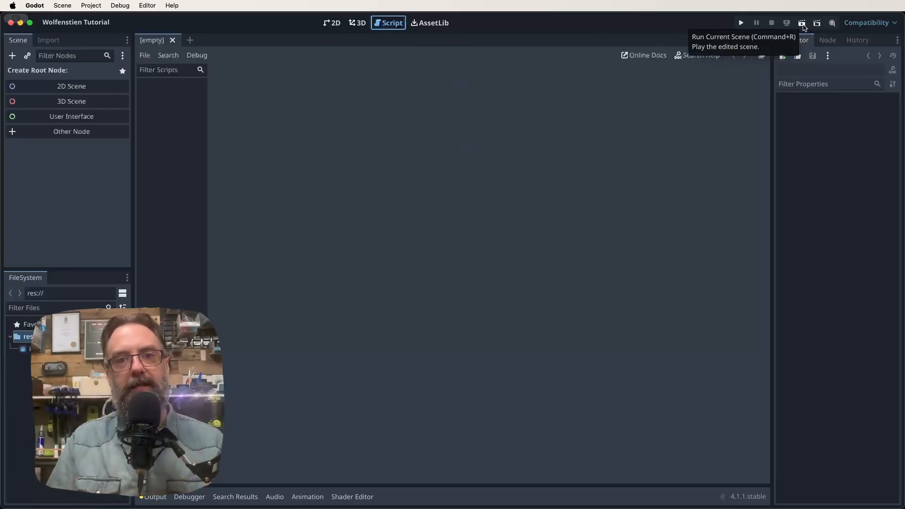
pyautogui.moveTo(744, 23)
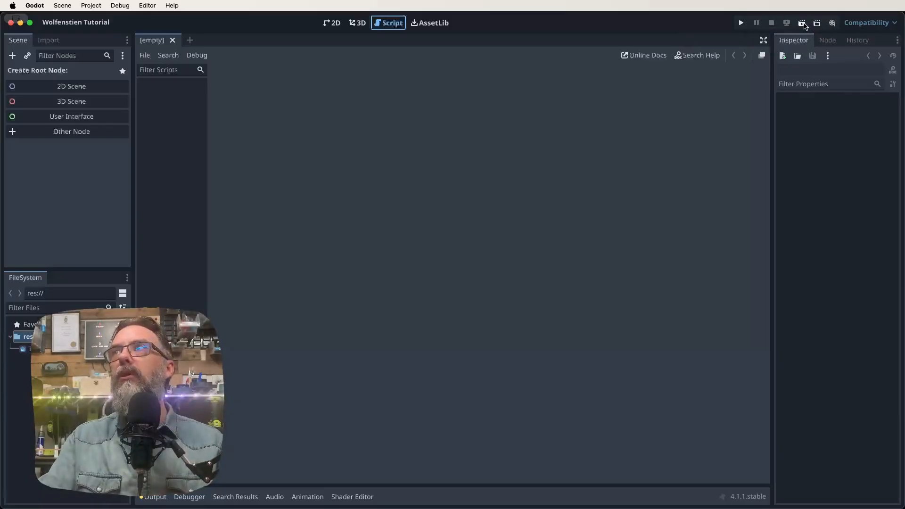
pyautogui.moveTo(803, 22)
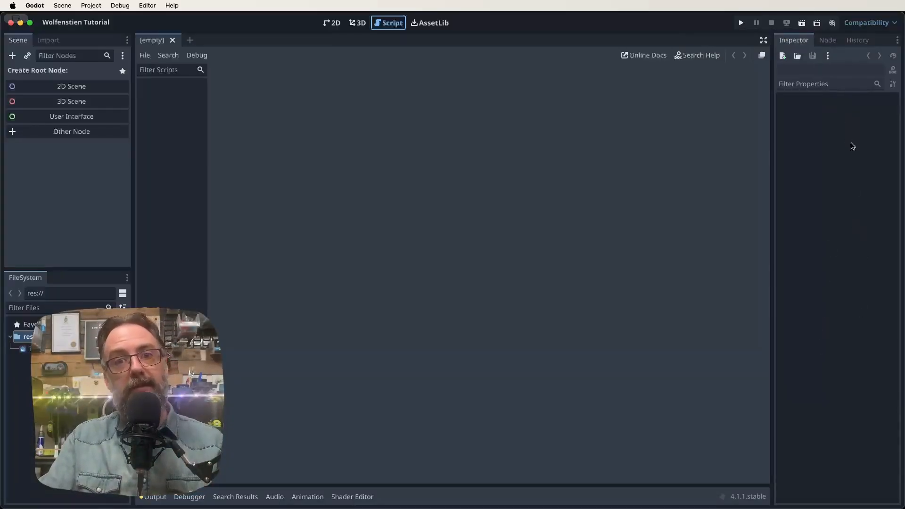
pyautogui.moveTo(845, 272)
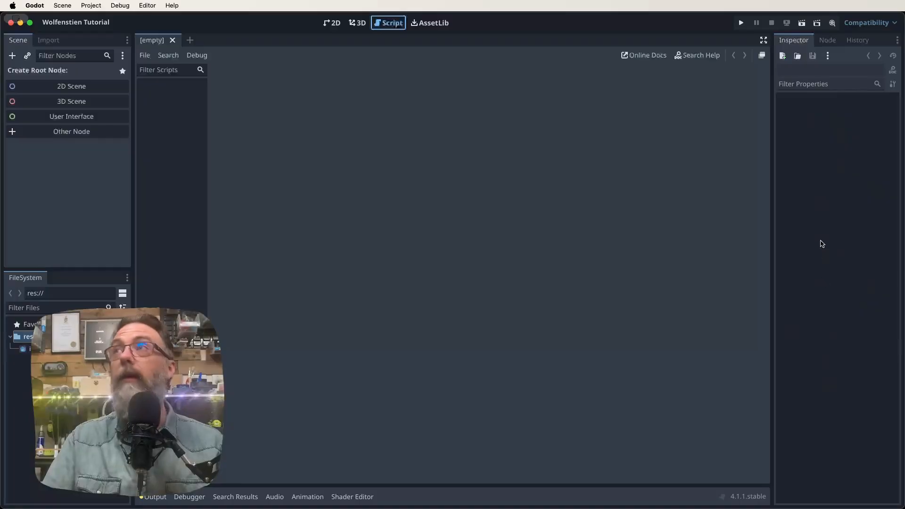
# - Show the Node dock's signals and groups panel
pyautogui.click(828, 40)
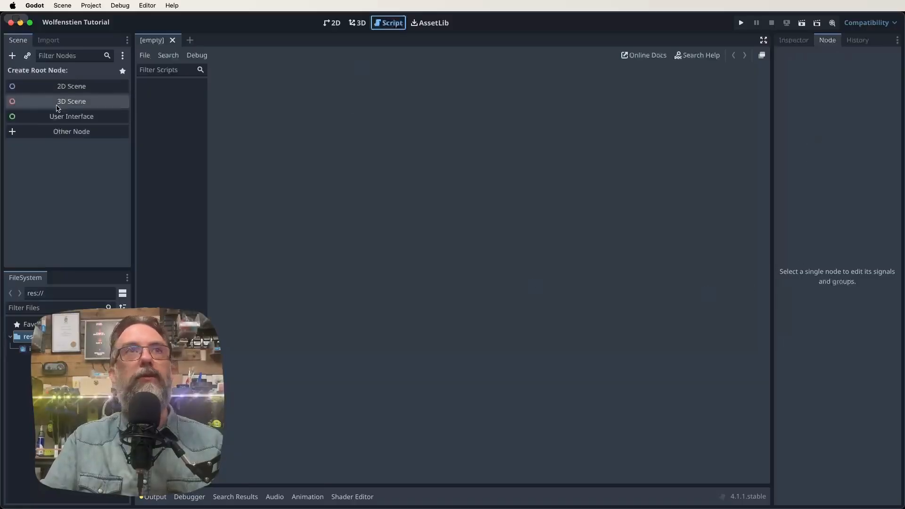
pyautogui.moveTo(789, 173)
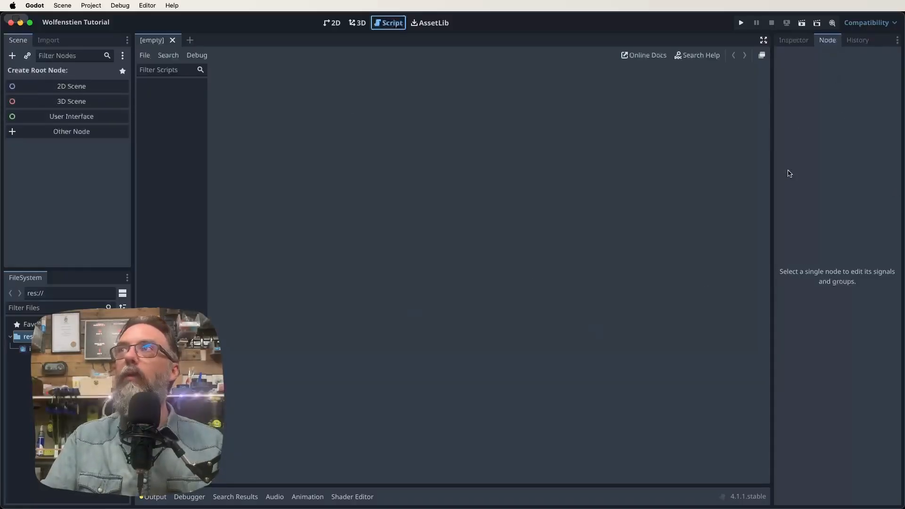
pyautogui.moveTo(832, 241)
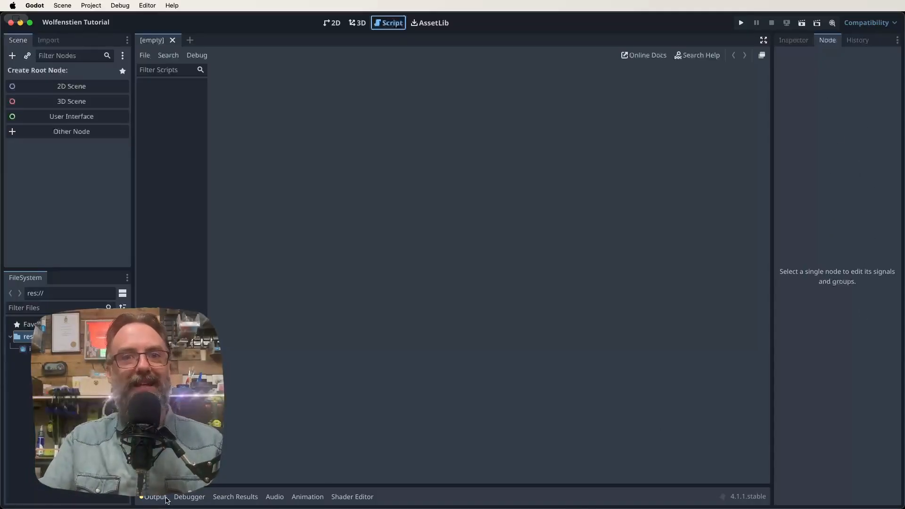
pyautogui.moveTo(672, 488)
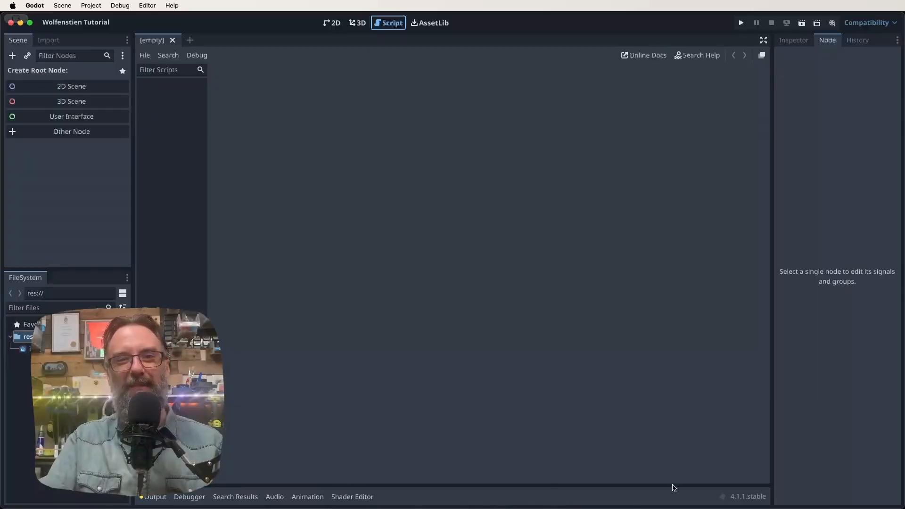
pyautogui.moveTo(526, 477)
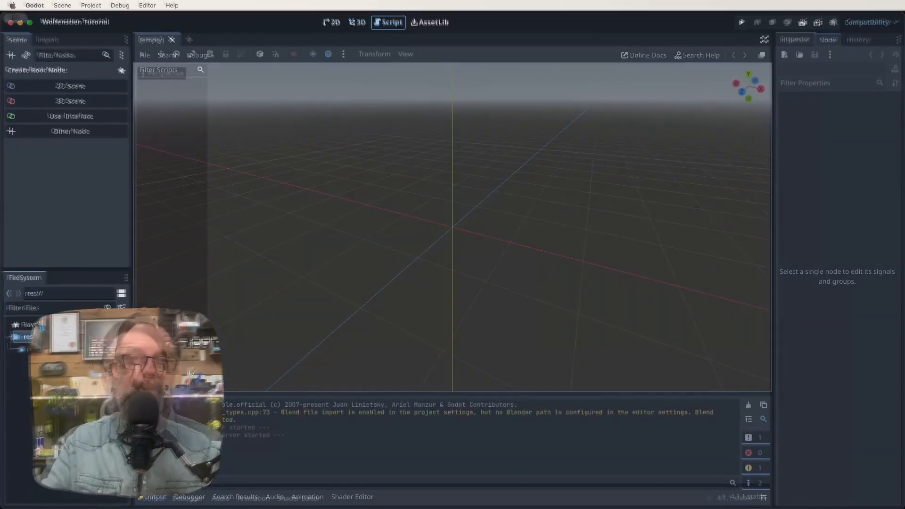
# - Create a Node3D root node using 3D Scene in the Scene dock
pyautogui.click(357, 12)
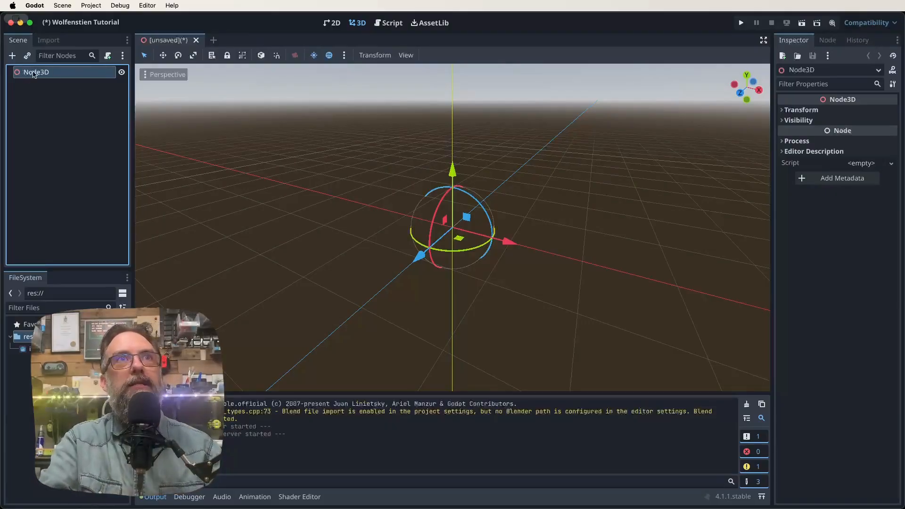
pyautogui.moveTo(54, 81)
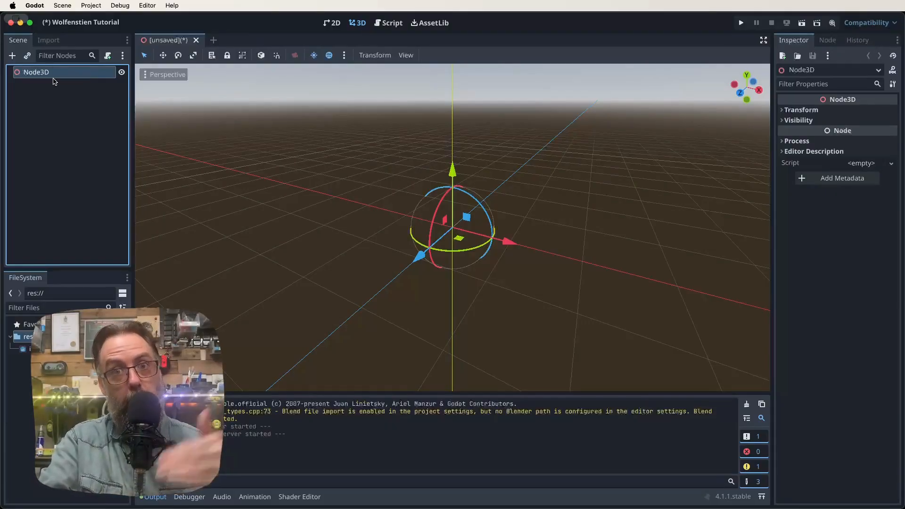
# - Rename the root Node3D to 'world' and save the scene as world.tscn
pyautogui.doubleClick(35, 72)
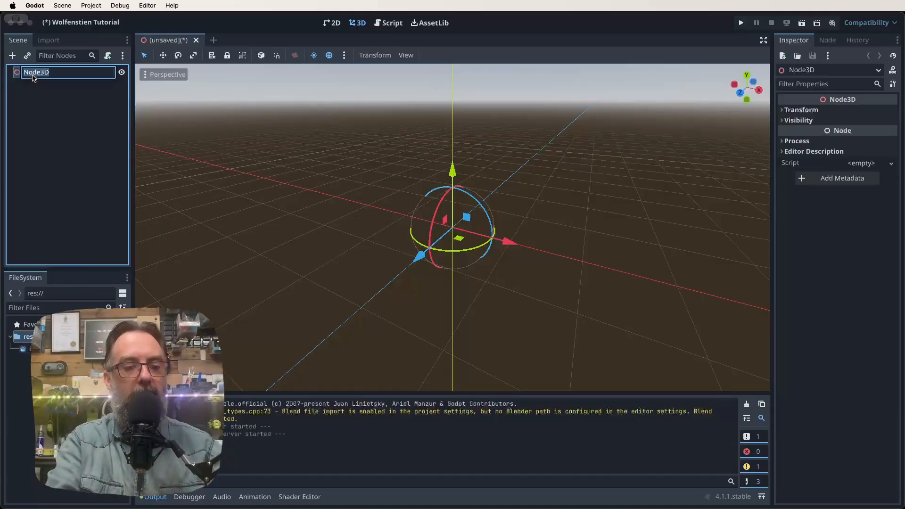
pyautogui.write('world')
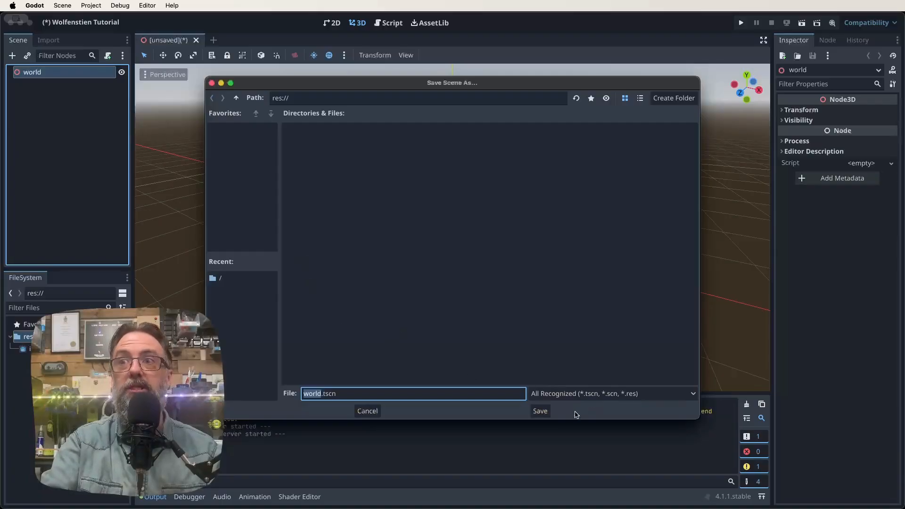
pyautogui.click(540, 411)
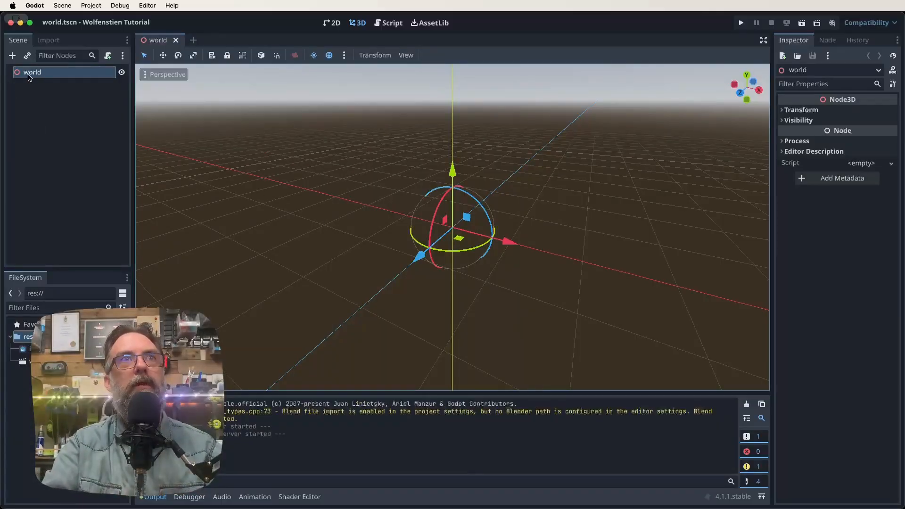
# - Search 'mesh' in Add Child Node and create a MeshInstance3D under world
pyautogui.click(11, 56)
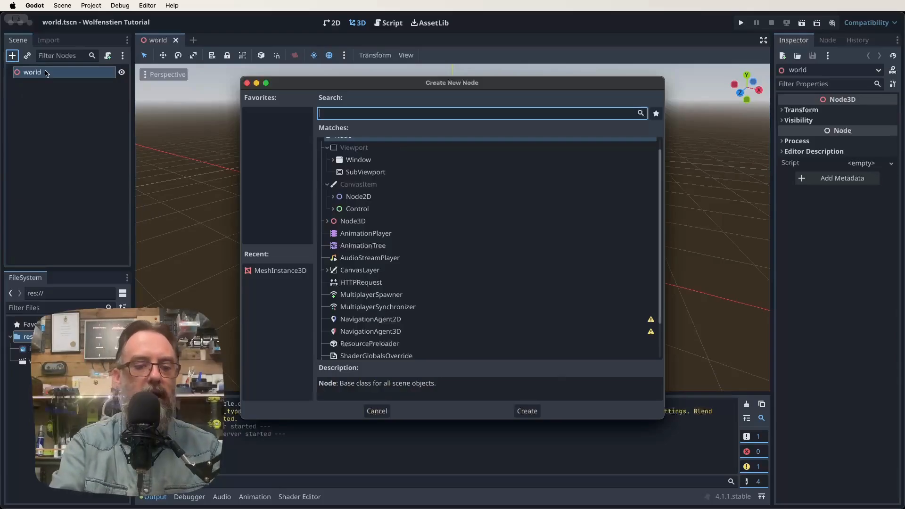
pyautogui.write('mesh')
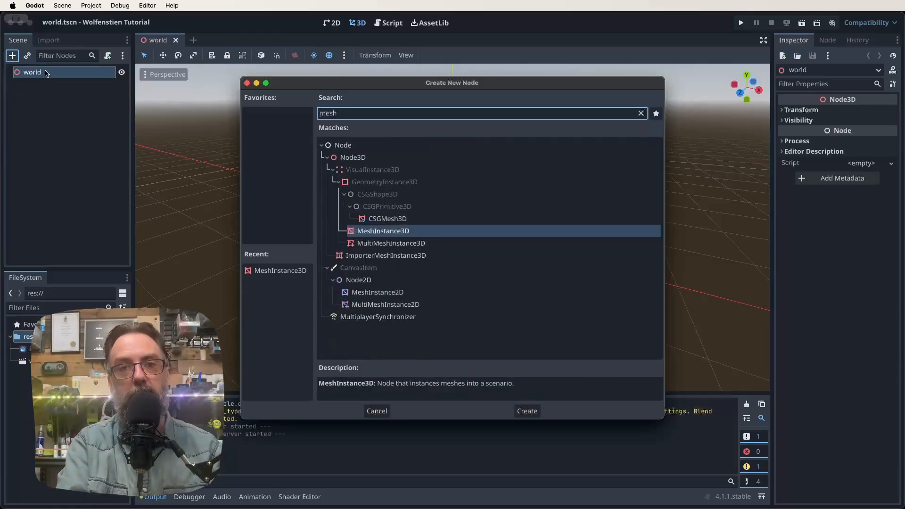
pyautogui.click(528, 411)
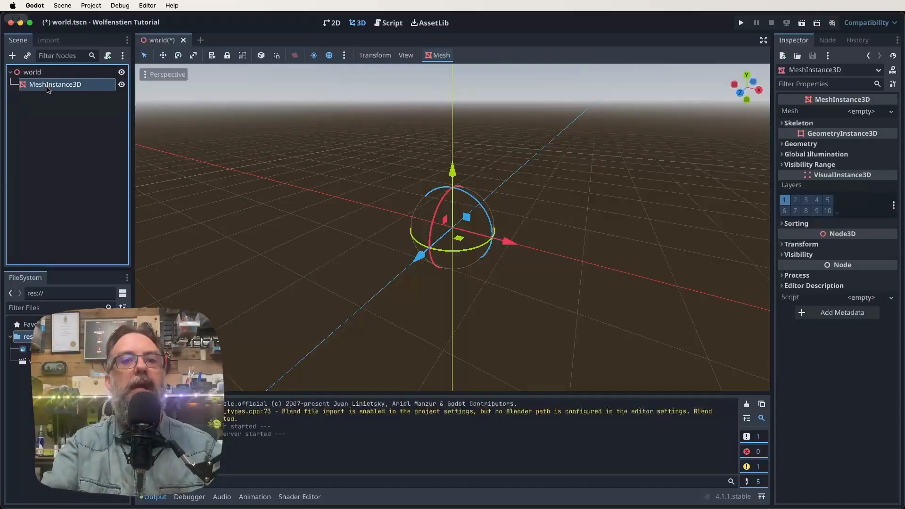
pyautogui.moveTo(41, 75)
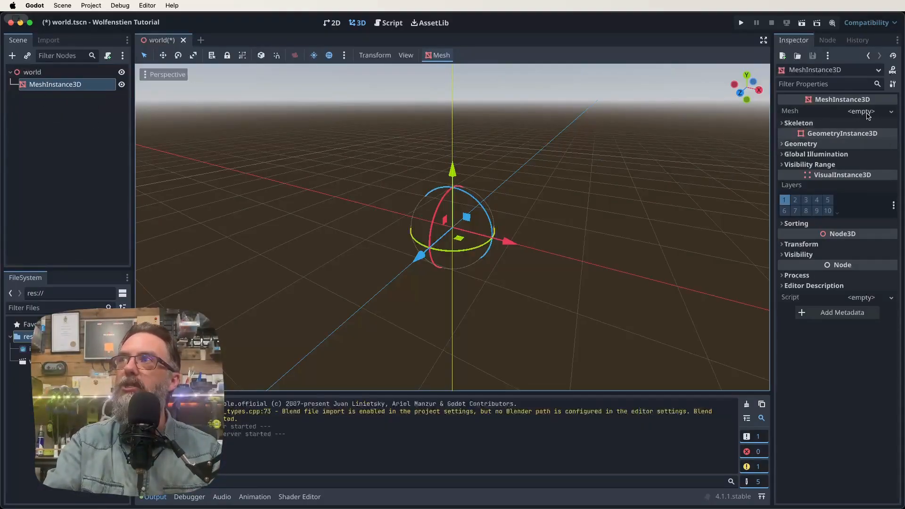
# - Assign a new PlaneMesh, set its Transform scale to 20, and save
pyautogui.click(861, 111)
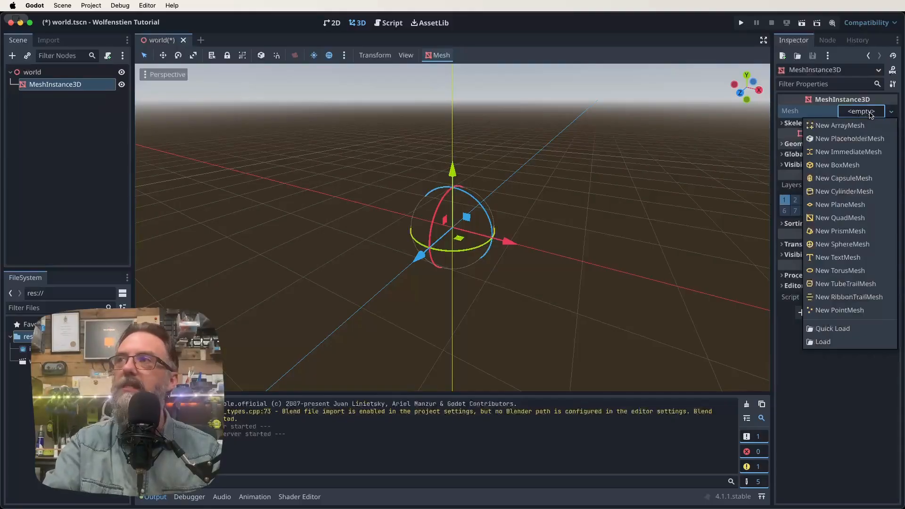
pyautogui.moveTo(840, 204)
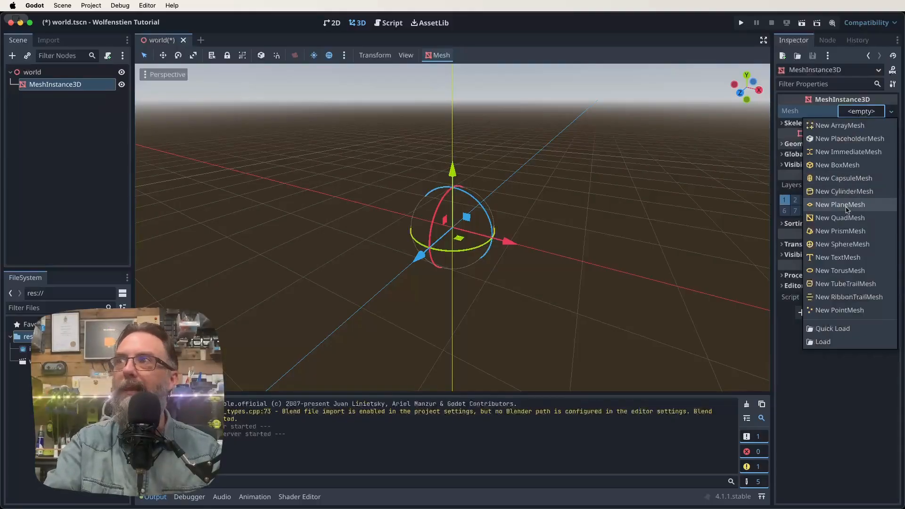
pyautogui.click(841, 204)
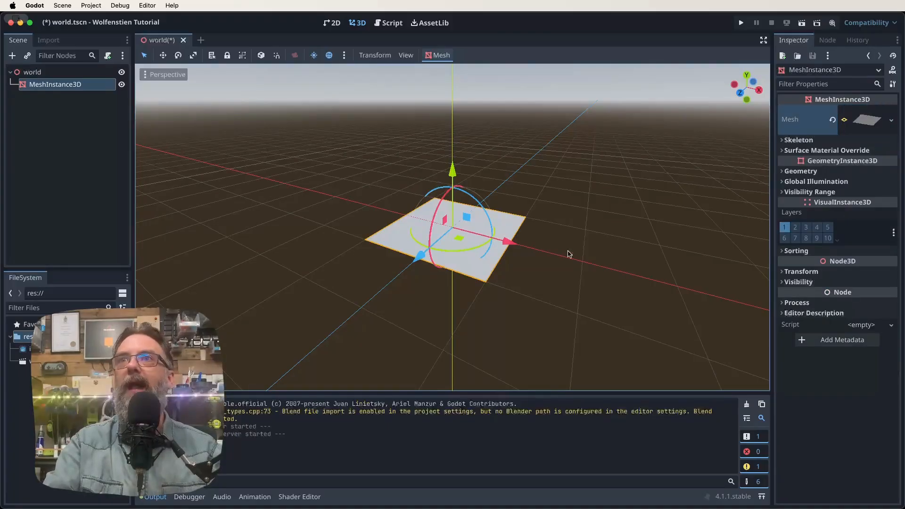
pyautogui.moveTo(442, 297)
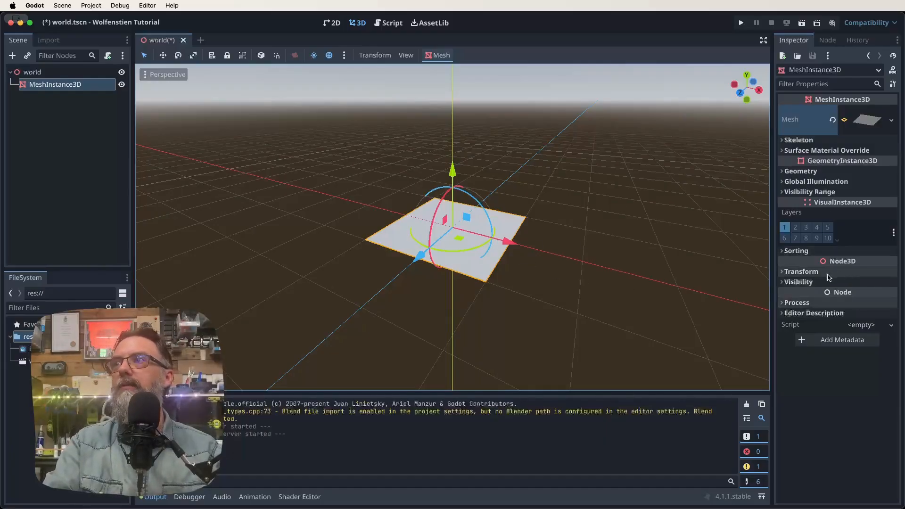
pyautogui.click(802, 272)
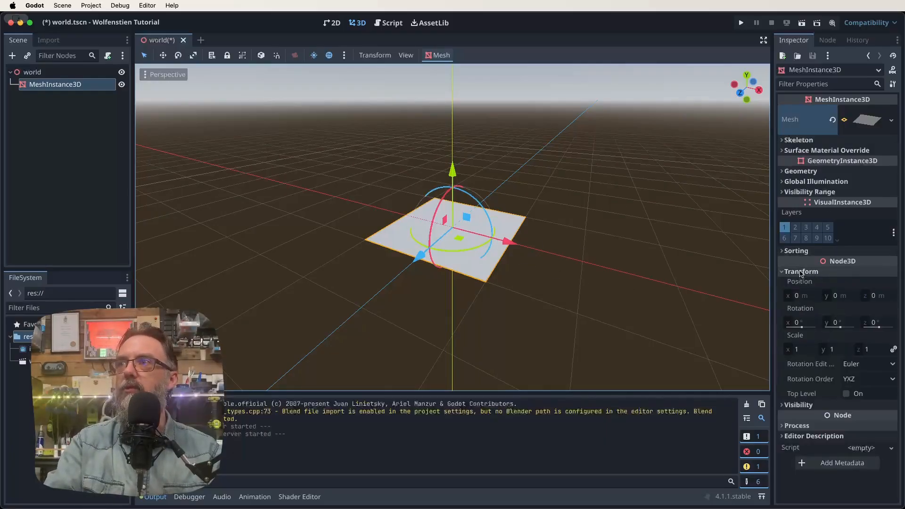
pyautogui.click(799, 349)
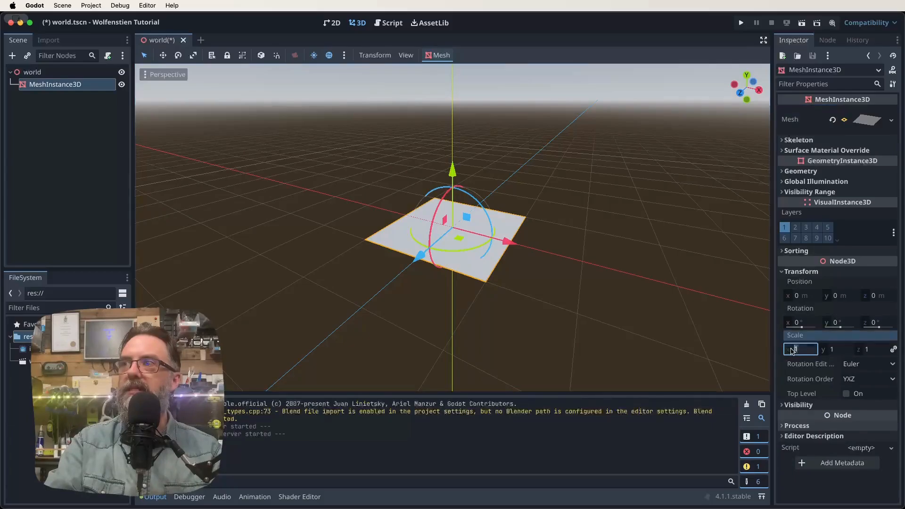
pyautogui.write('20')
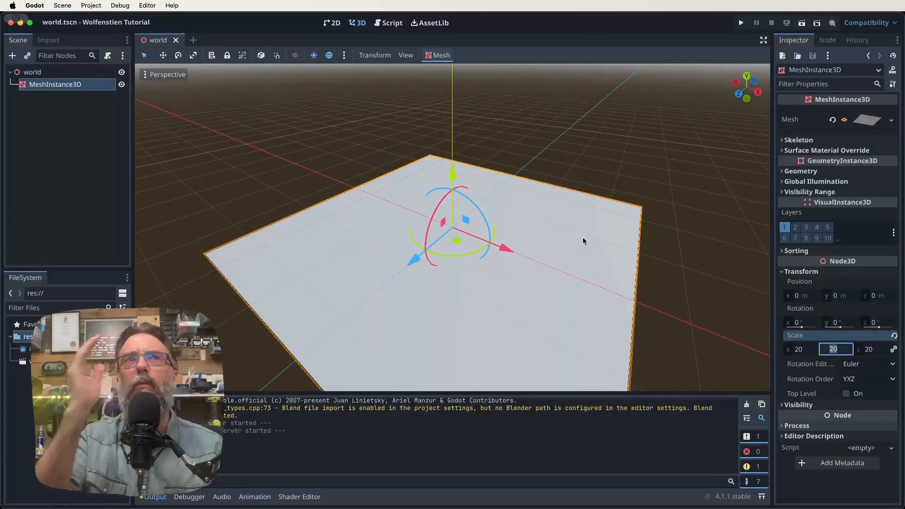
pyautogui.moveTo(567, 238)
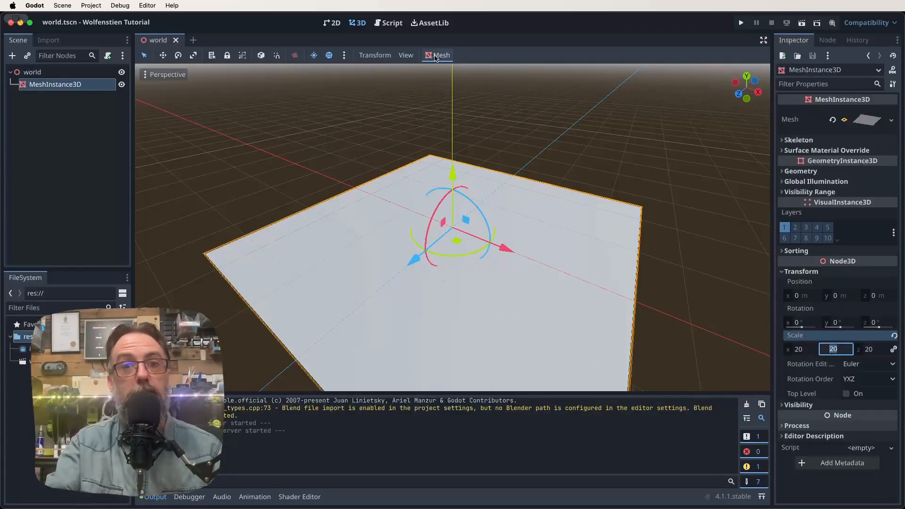
# - Create a trimesh static body for the plane from the viewport's Mesh menu
pyautogui.click(441, 55)
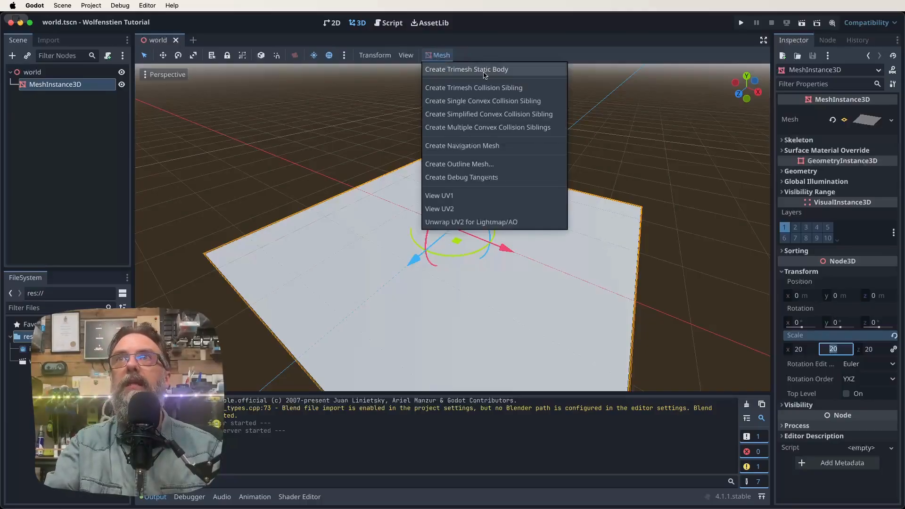
pyautogui.click(466, 69)
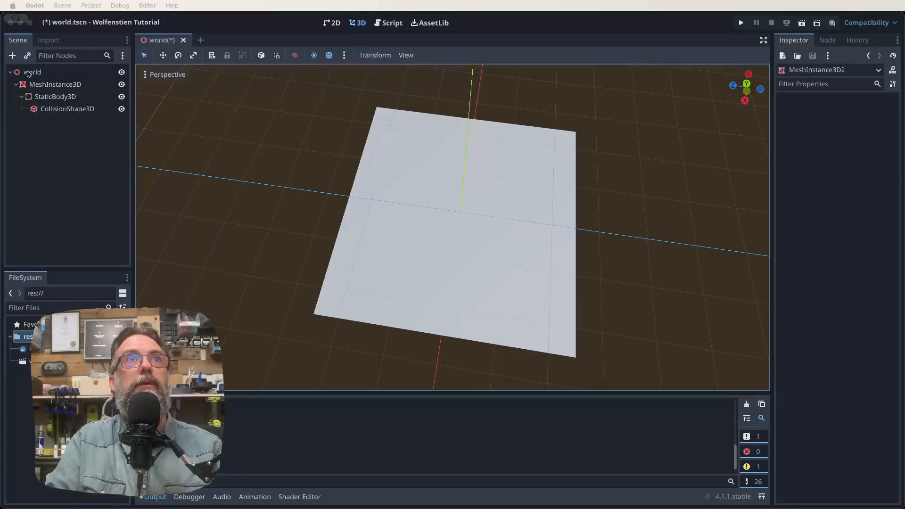
# - Add another MeshInstance3D under world and assign it a new BoxMesh
pyautogui.click(33, 71)
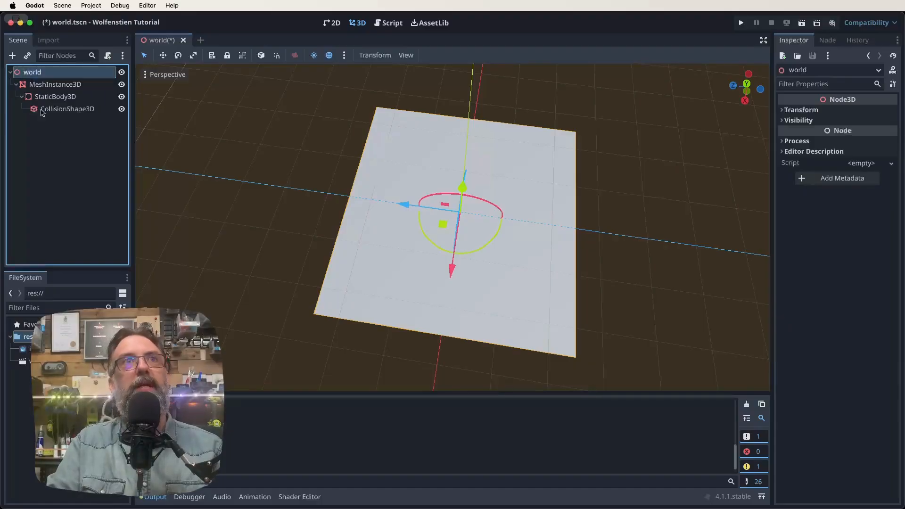
pyautogui.click(12, 56)
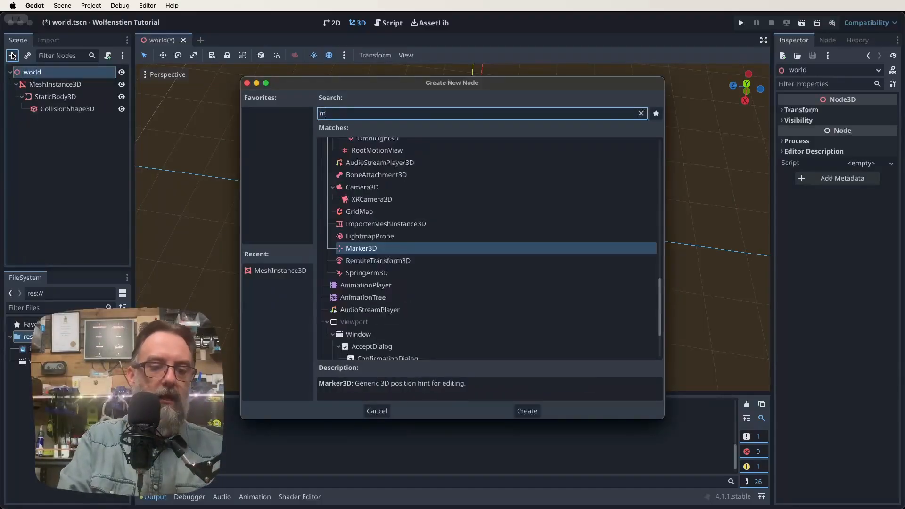
pyautogui.click(527, 411)
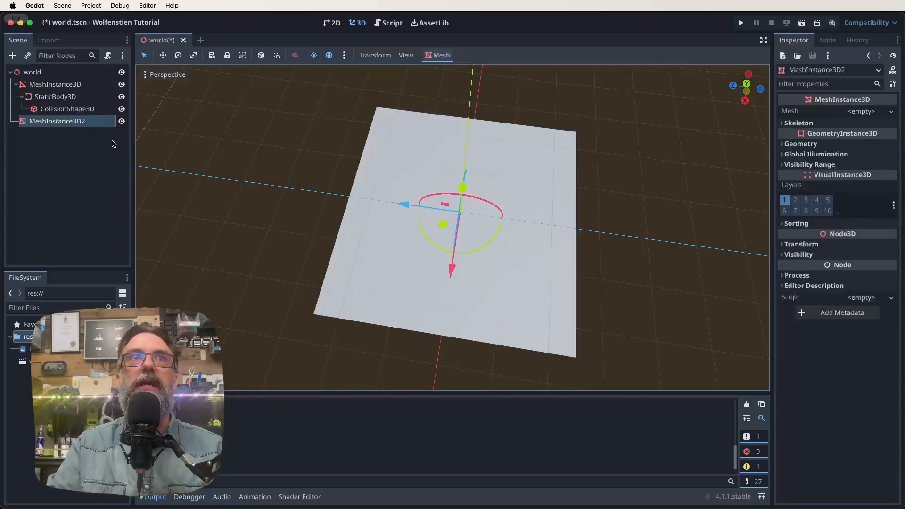
pyautogui.click(862, 112)
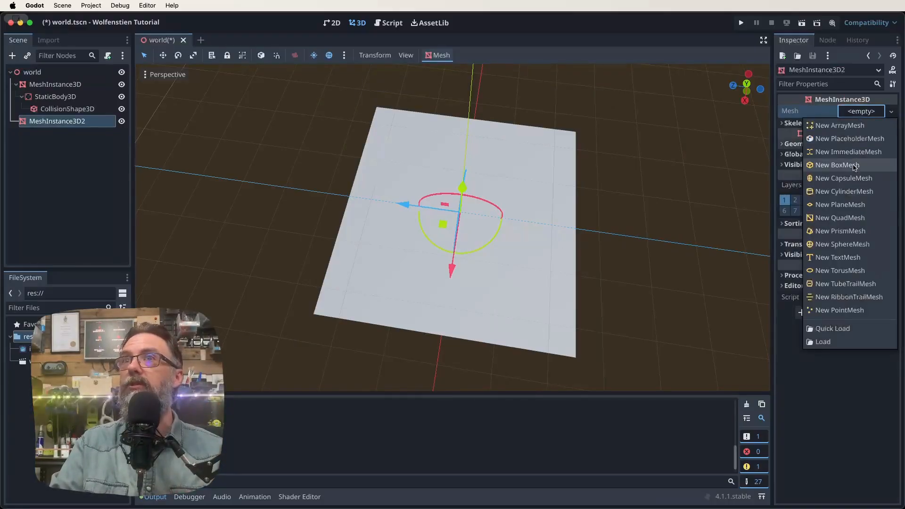
pyautogui.click(838, 165)
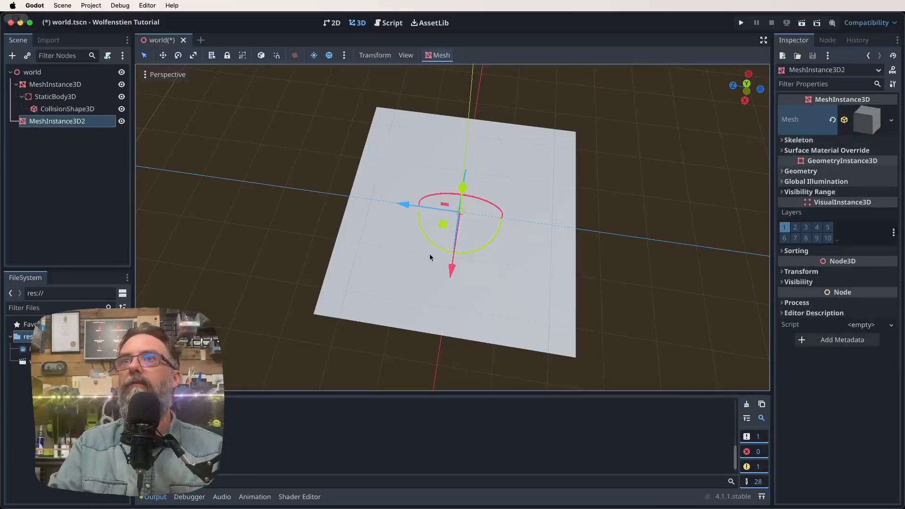
# - Set the box's position z to 20 and its scale to x 40, y 10
pyautogui.click(802, 271)
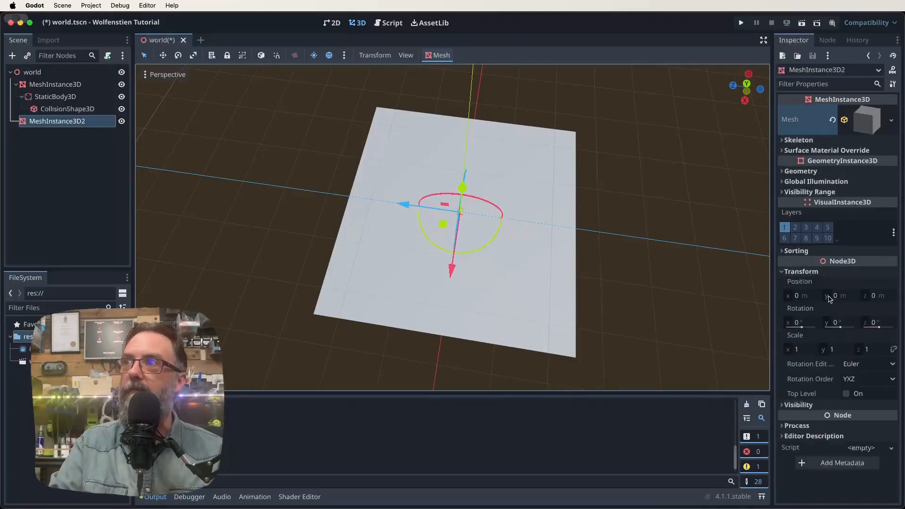
pyautogui.click(879, 296)
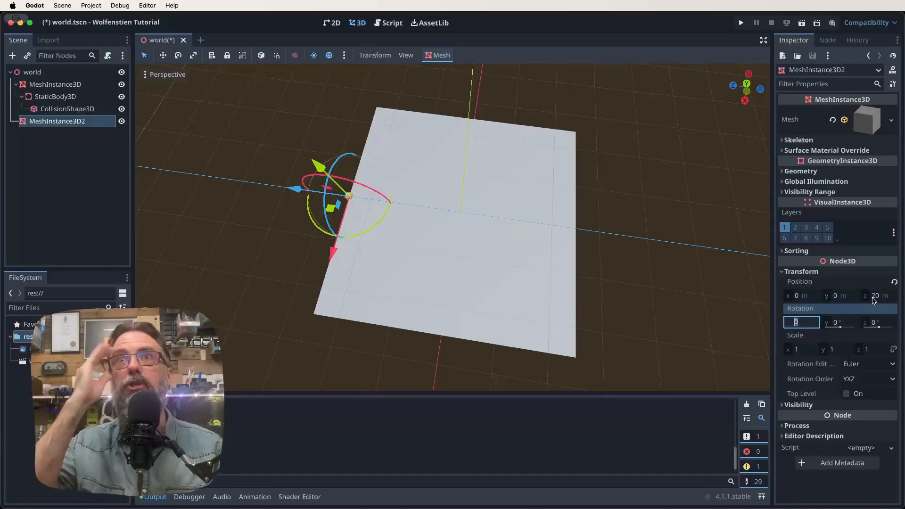
pyautogui.click(801, 349)
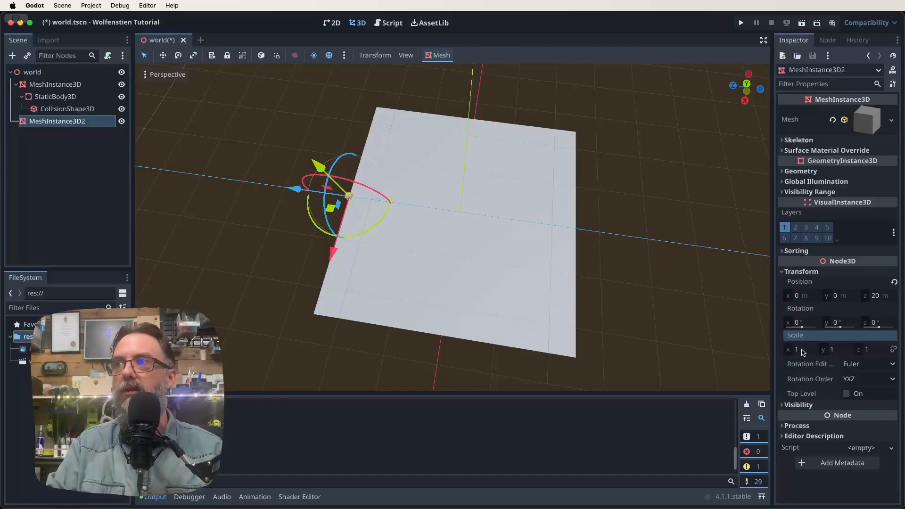
pyautogui.write('20')
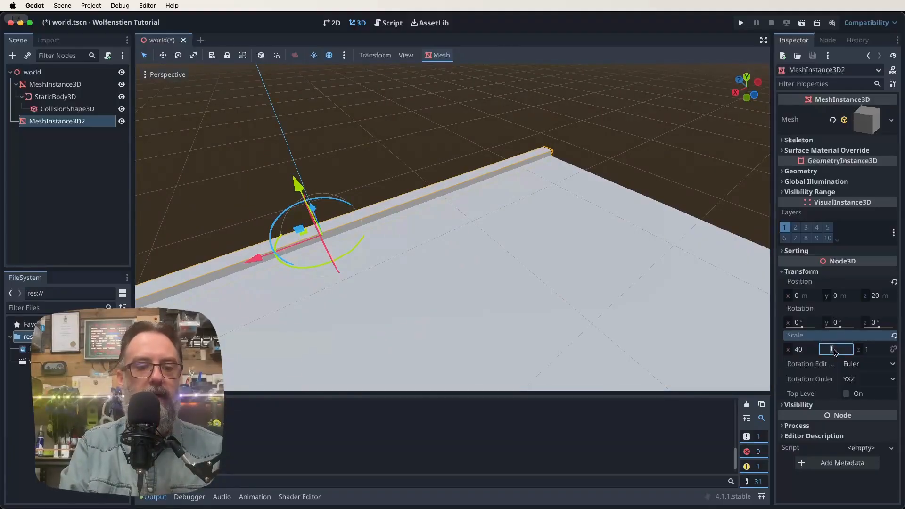
pyautogui.write('10')
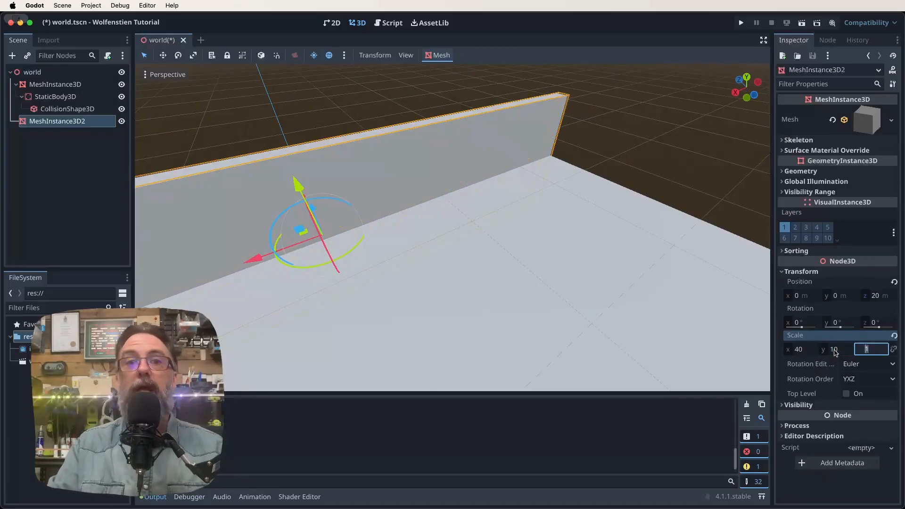